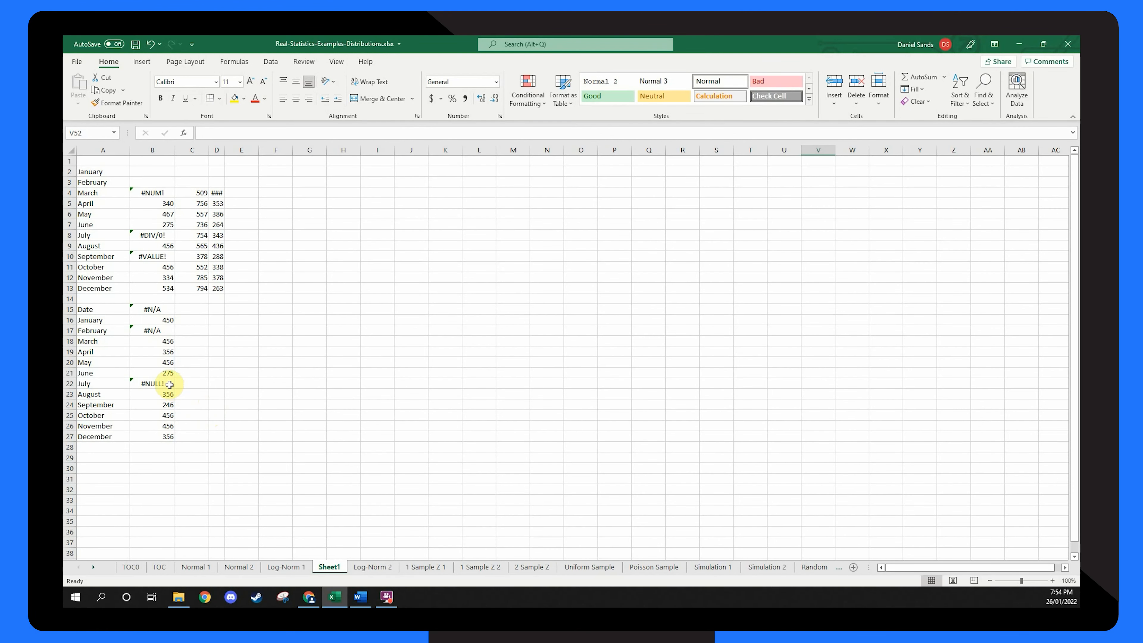
click(152, 384)
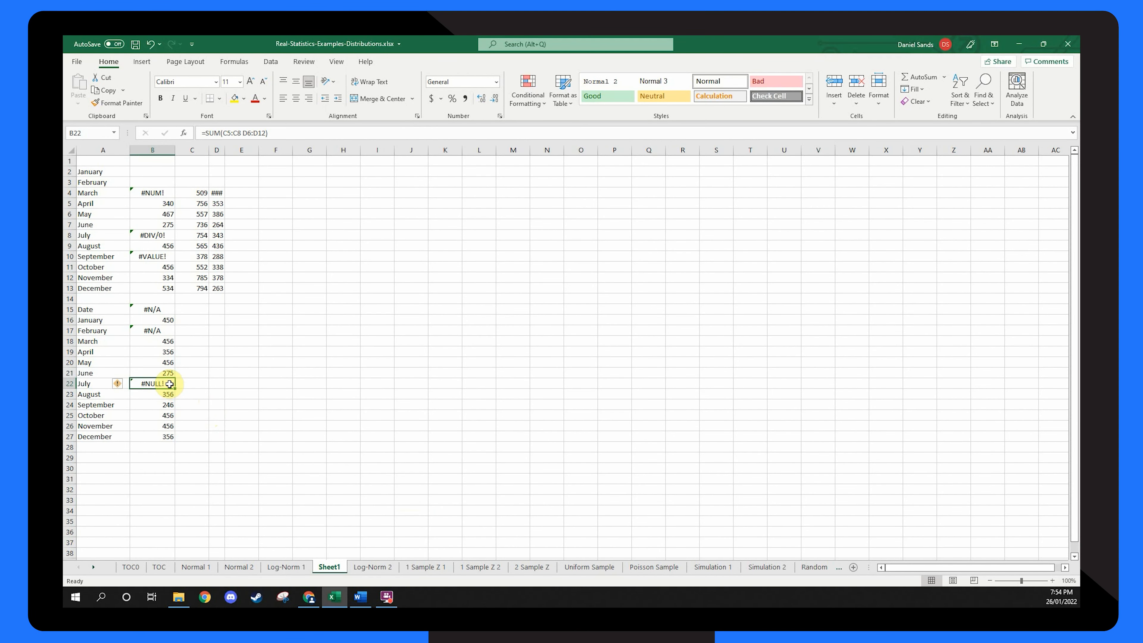